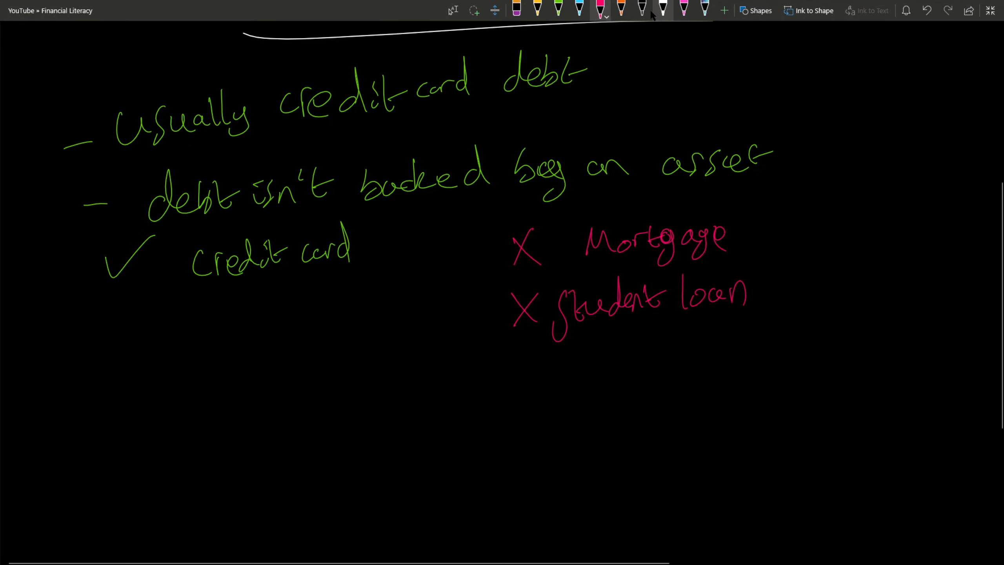
# Step: Scroll the page to reach space for the orange bank sketch with £10,000 and £4,000
pyautogui.scroll(3)
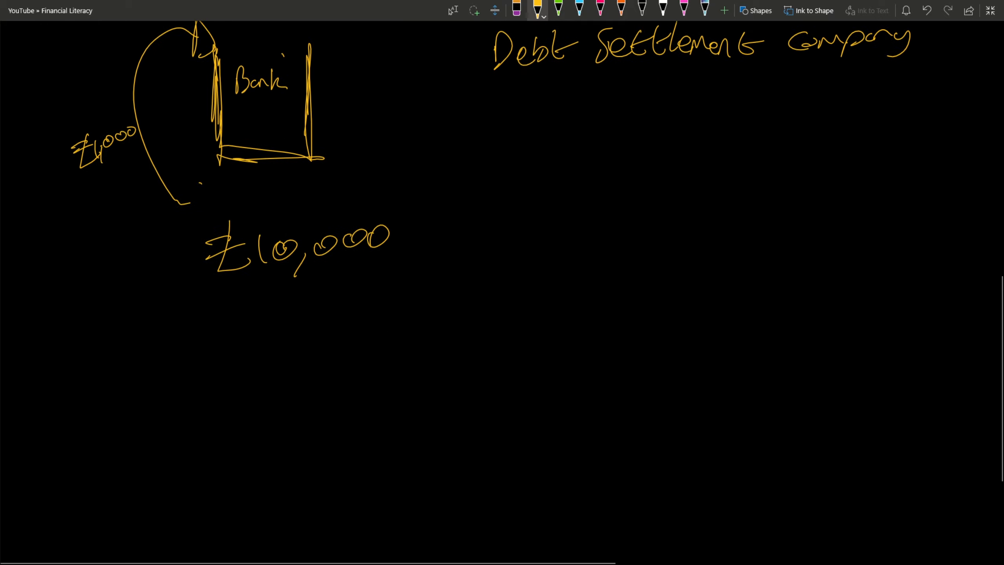
# Step: Switch to pink ink for underlining the heading and writing the stick-figure notes
pyautogui.click(664, 10)
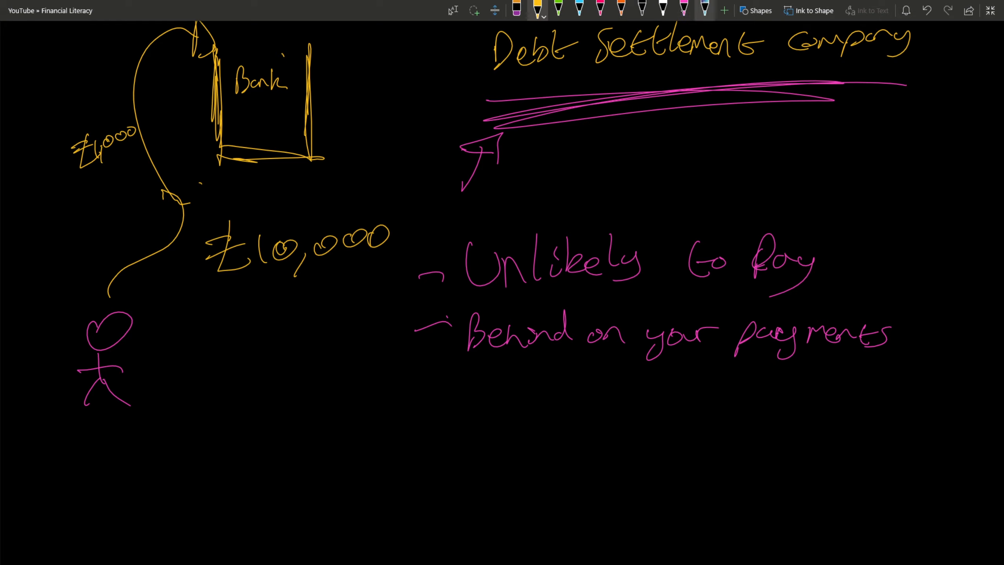
pyautogui.moveTo(578, 12)
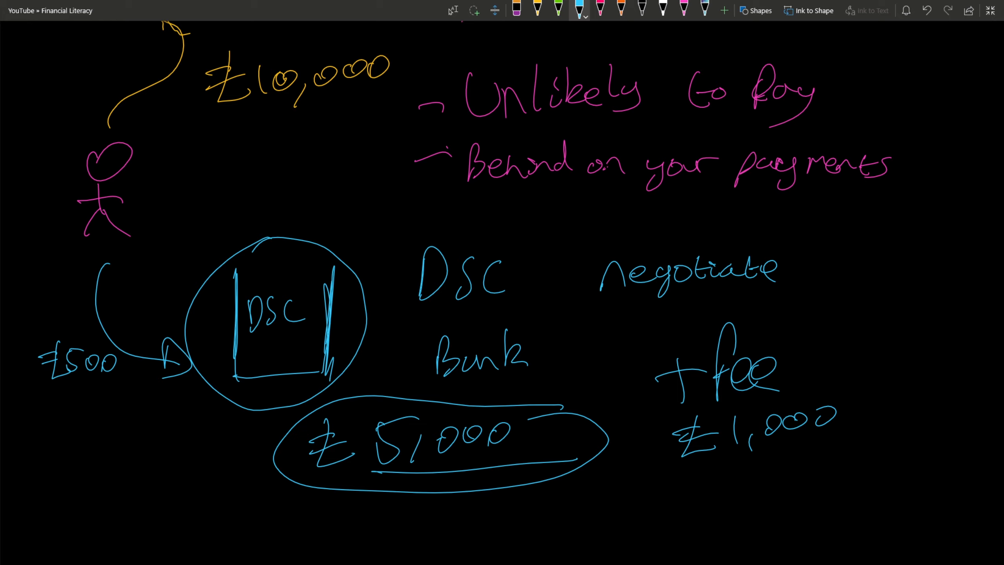
# Step: Scroll down below the blue DSC negotiation notes and £1,000 fee
pyautogui.scroll(-3)
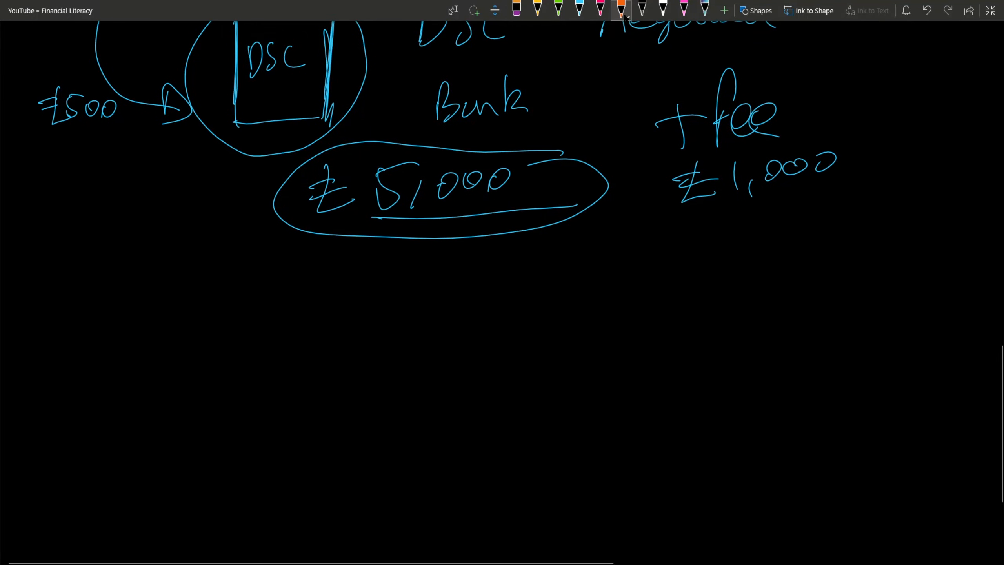